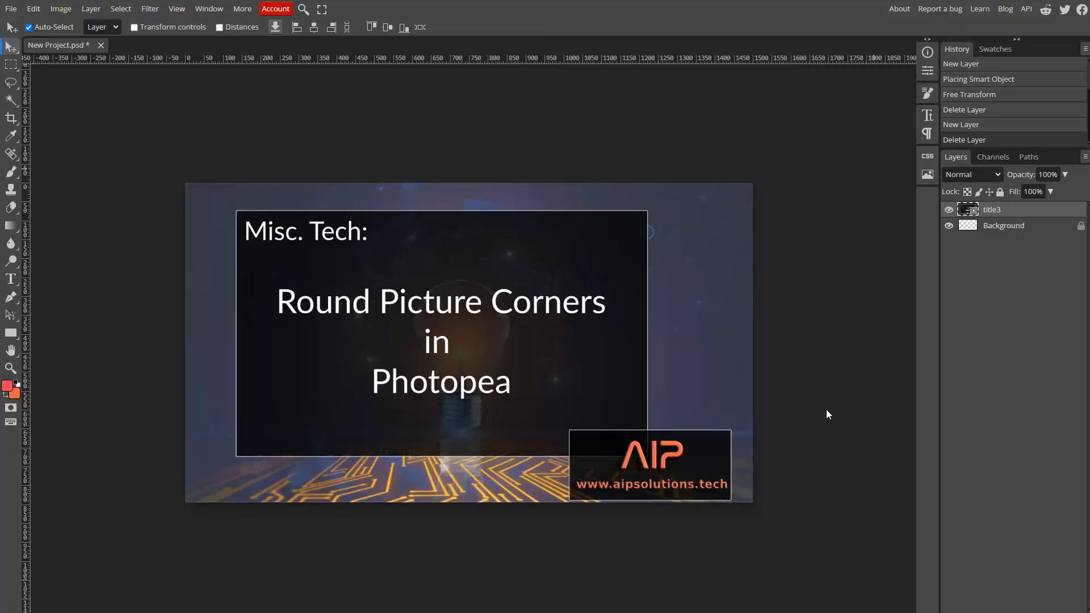
{"action": "mouse_move", "coordinate": [654, 286]}
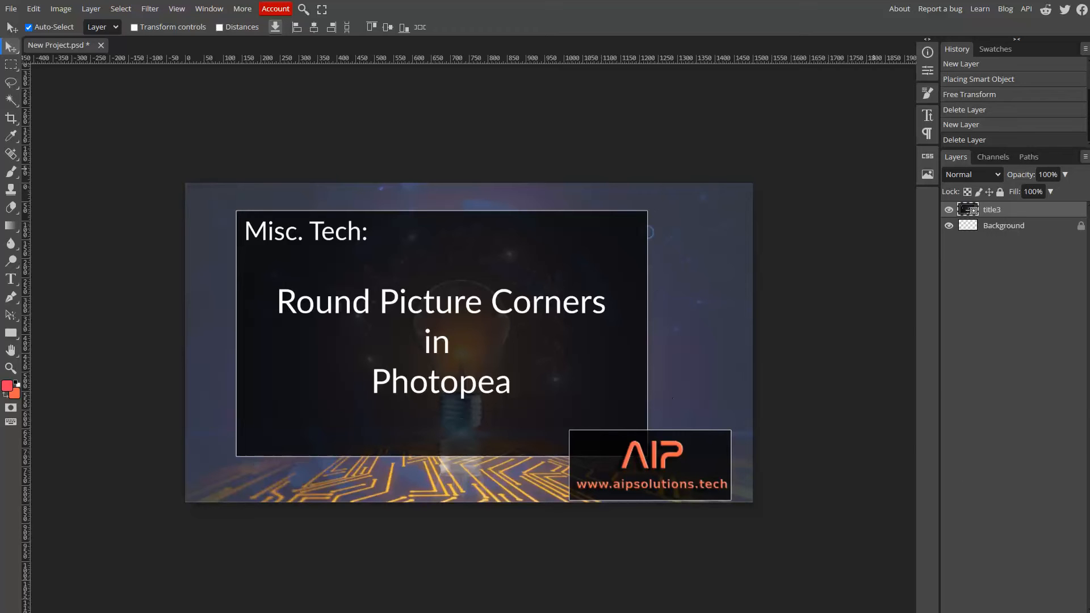
{"action": "mouse_move", "coordinate": [652, 325]}
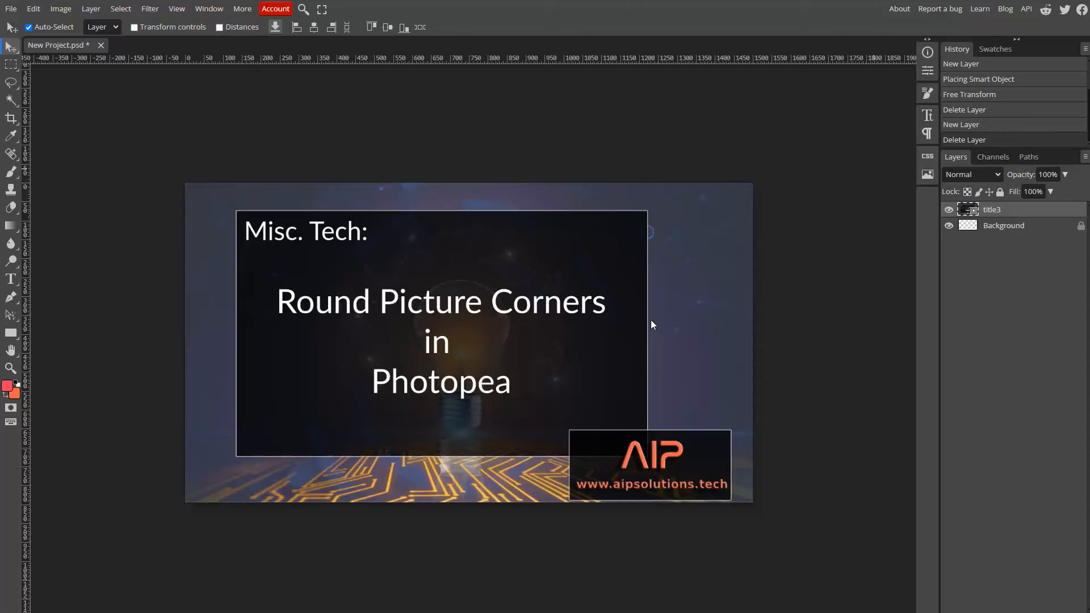
{"action": "mouse_move", "coordinate": [237, 371]}
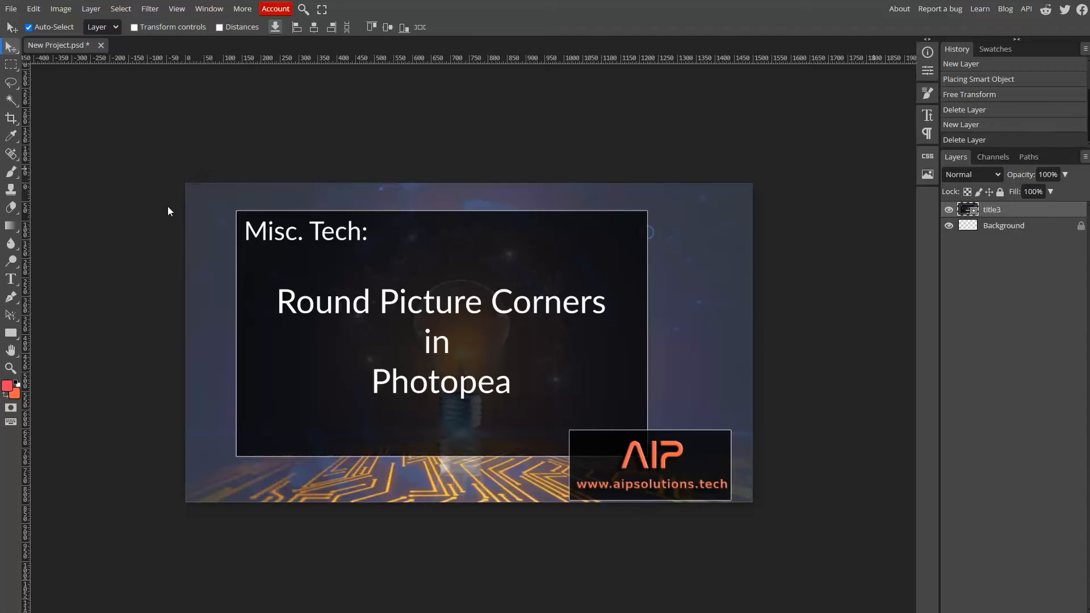
{"action": "mouse_move", "coordinate": [616, 161]}
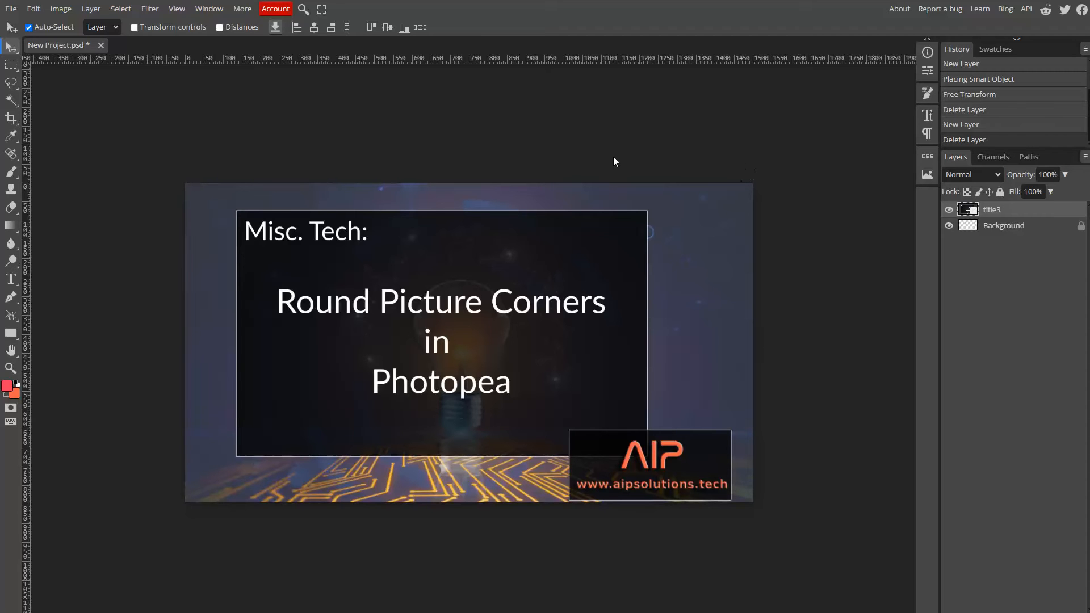
{"action": "mouse_move", "coordinate": [760, 506]}
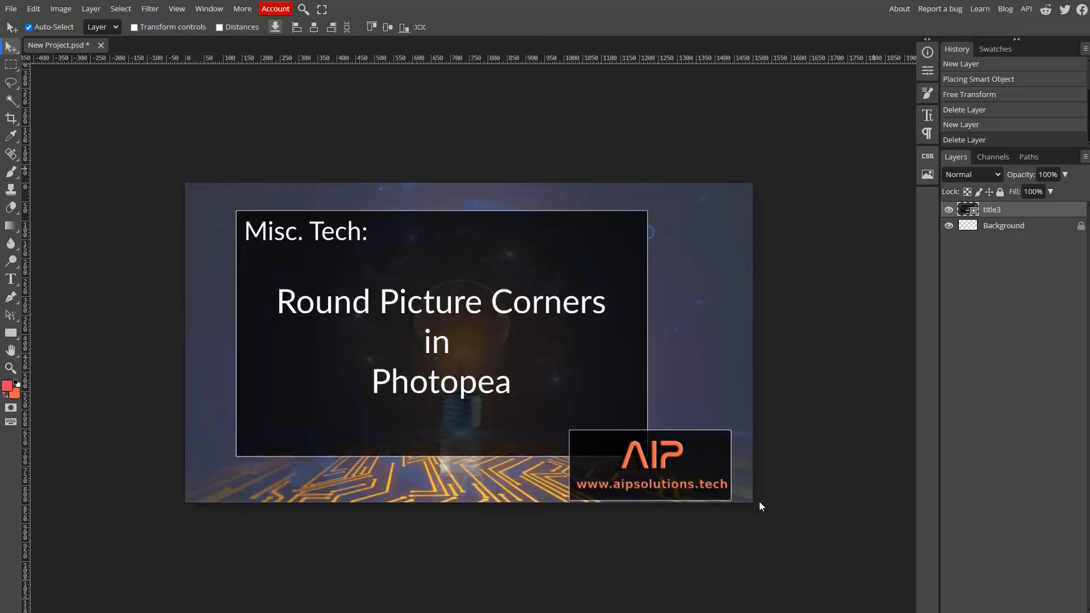
{"action": "mouse_move", "coordinate": [396, 171]}
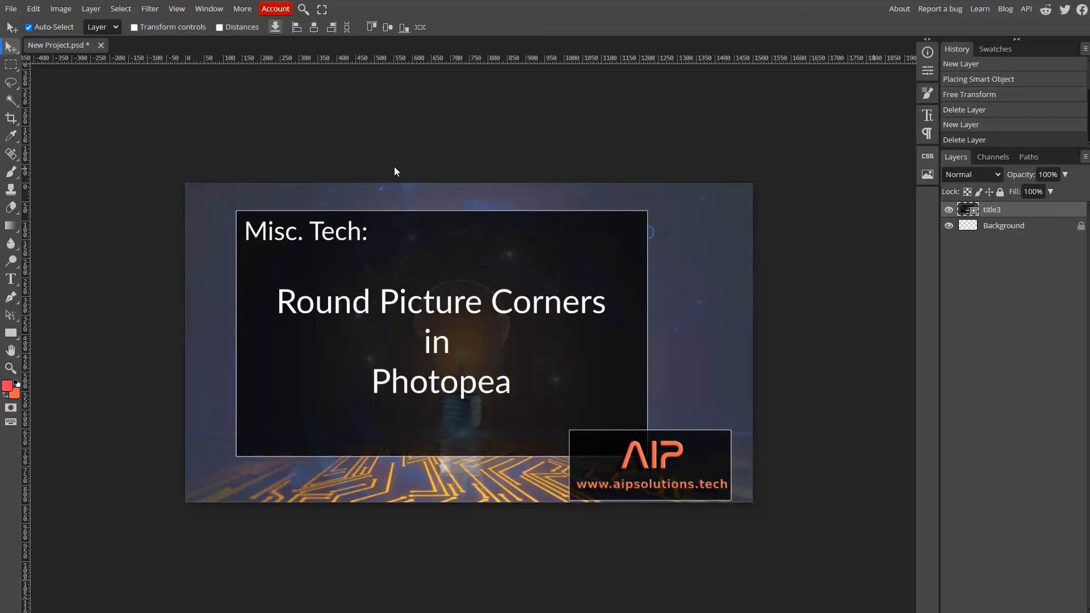
{"action": "mouse_move", "coordinate": [515, 242]}
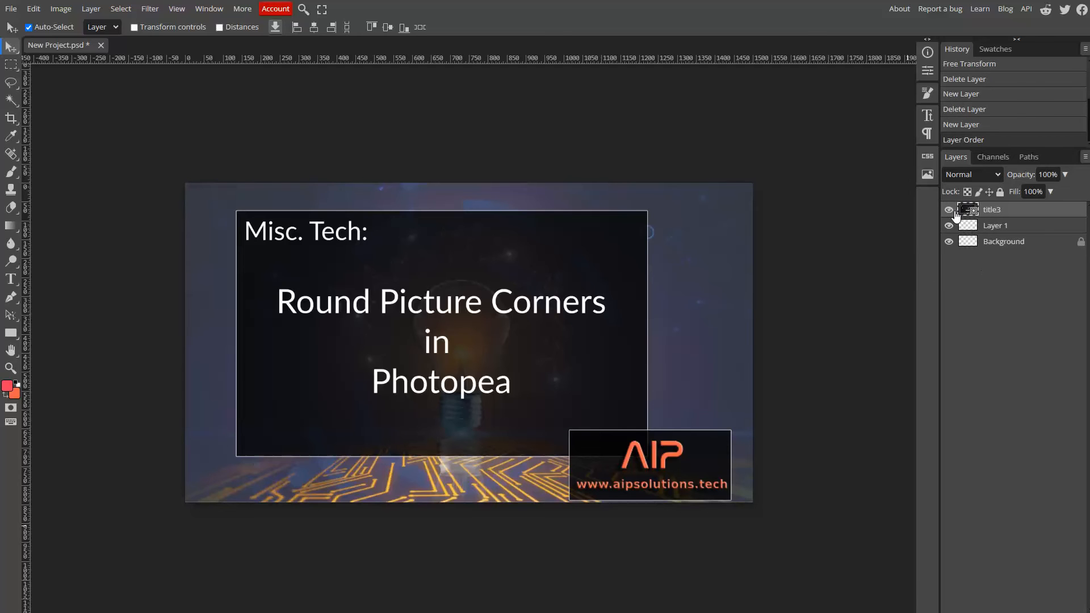
- Hide the title3 image layer, leaving the new empty layer on a transparent canvas
{"action": "left_click", "coordinate": [948, 209]}
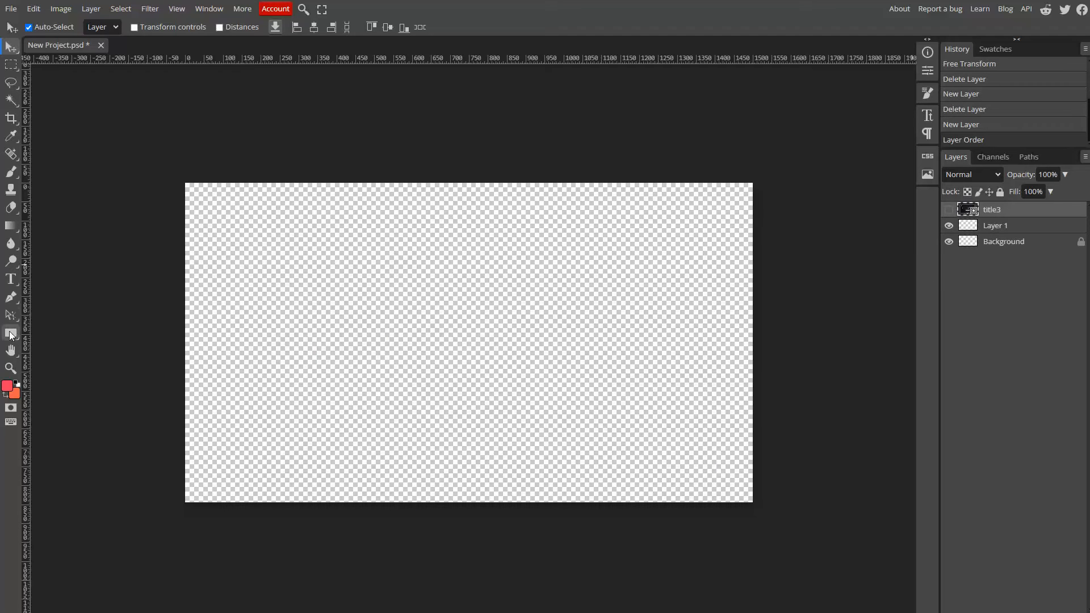
{"action": "left_click", "coordinate": [11, 334]}
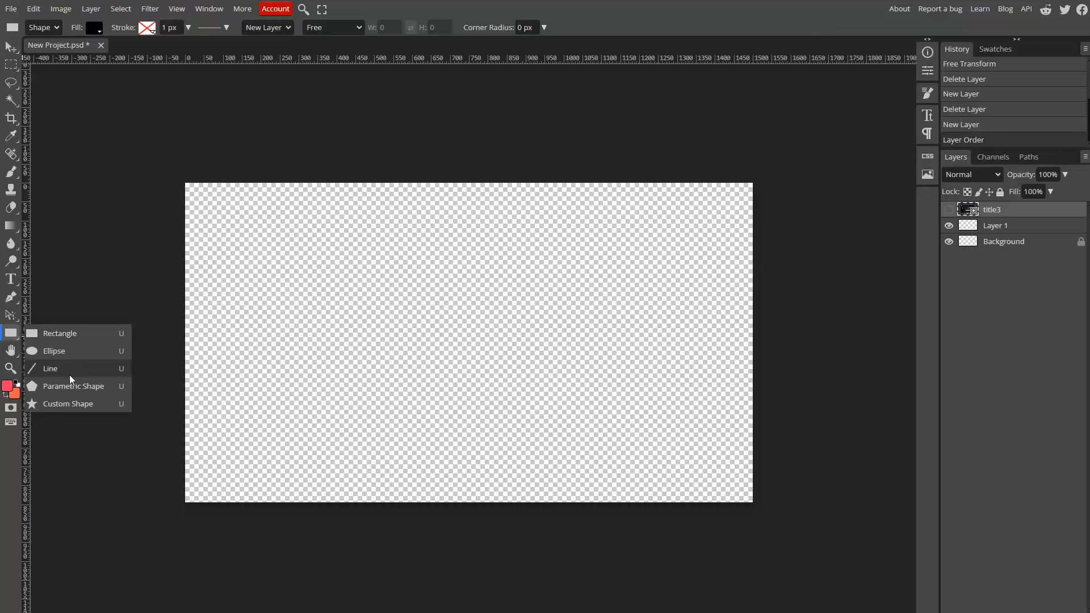
- Switch to the Custom Shape tool and browse its library for a rounded rectangle
{"action": "left_click", "coordinate": [68, 404]}
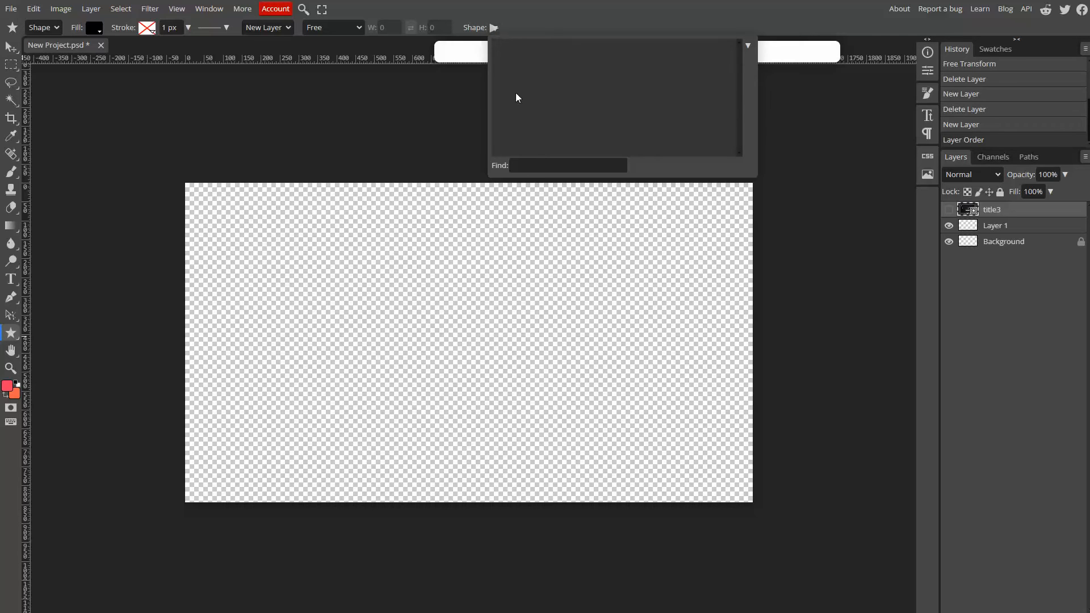
{"action": "mouse_move", "coordinate": [654, 226]}
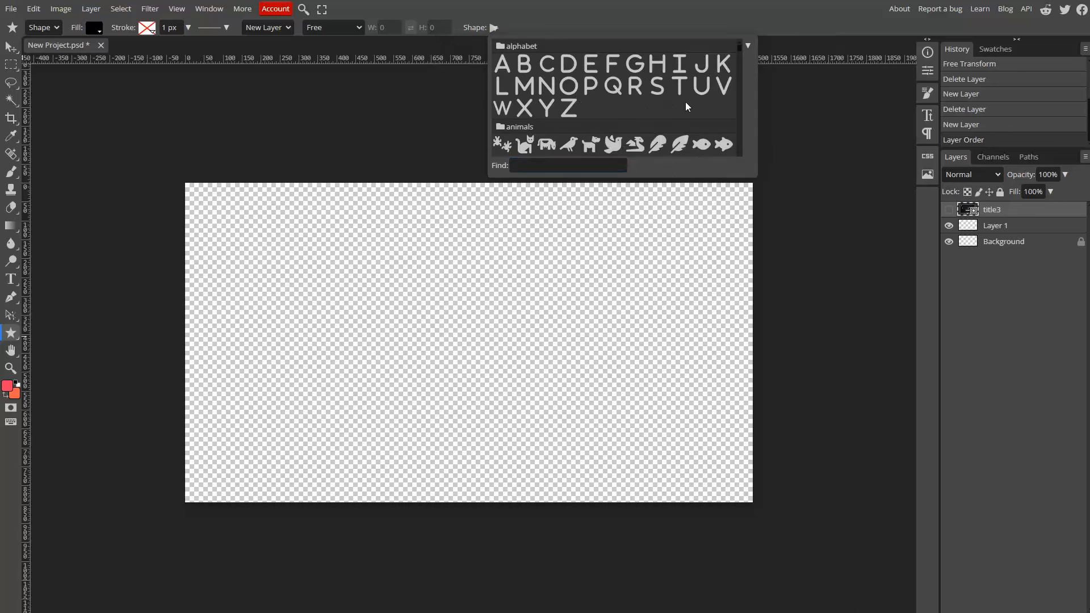
{"action": "mouse_move", "coordinate": [747, 66]}
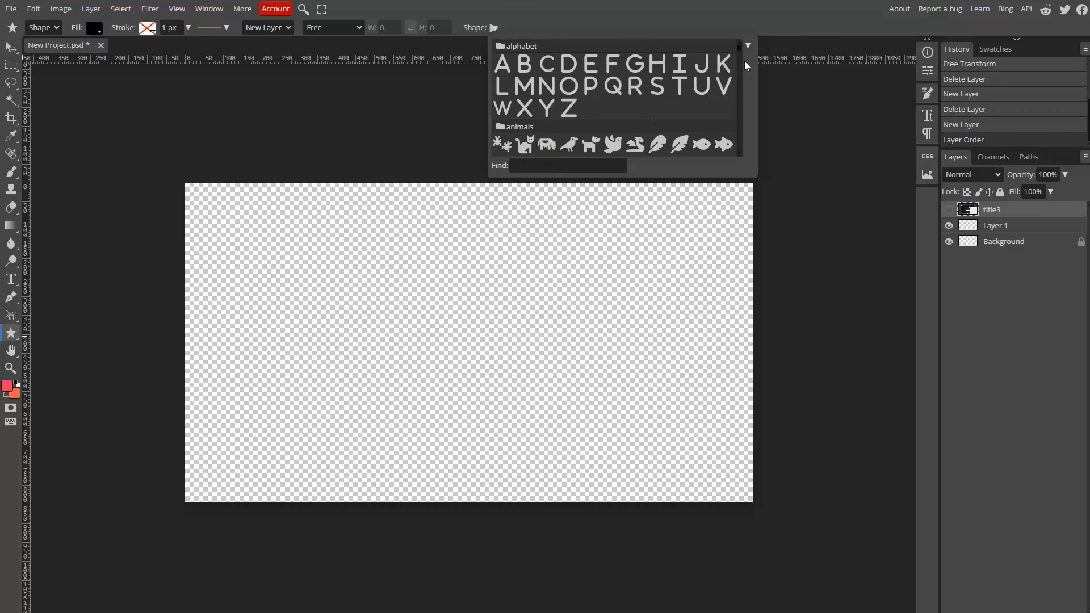
{"action": "scroll", "scroll_direction": "down", "scroll_amount": 3}
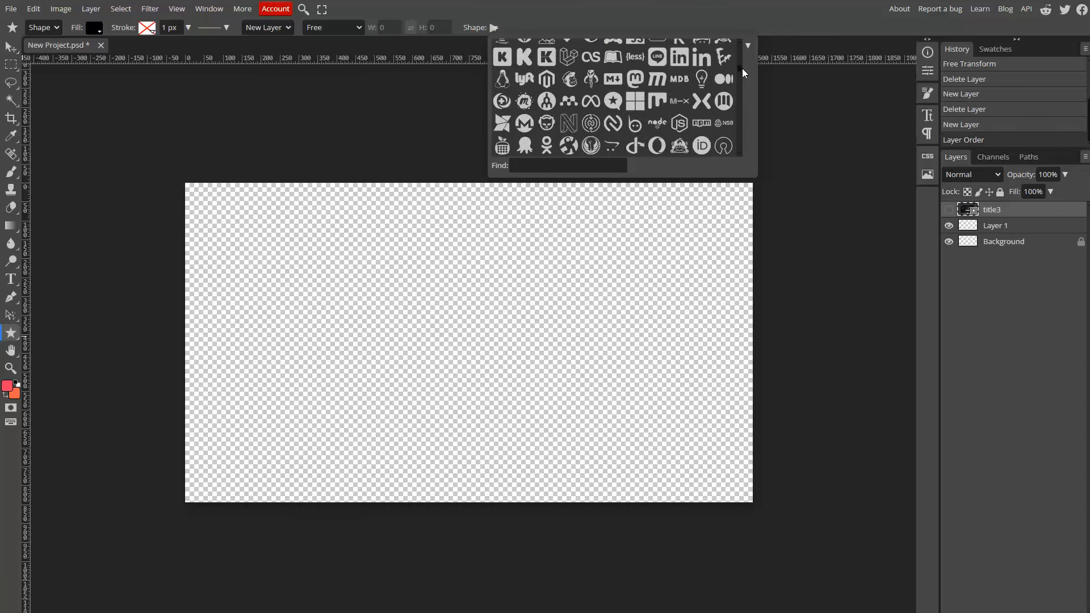
{"action": "scroll", "scroll_direction": "down", "scroll_amount": 3}
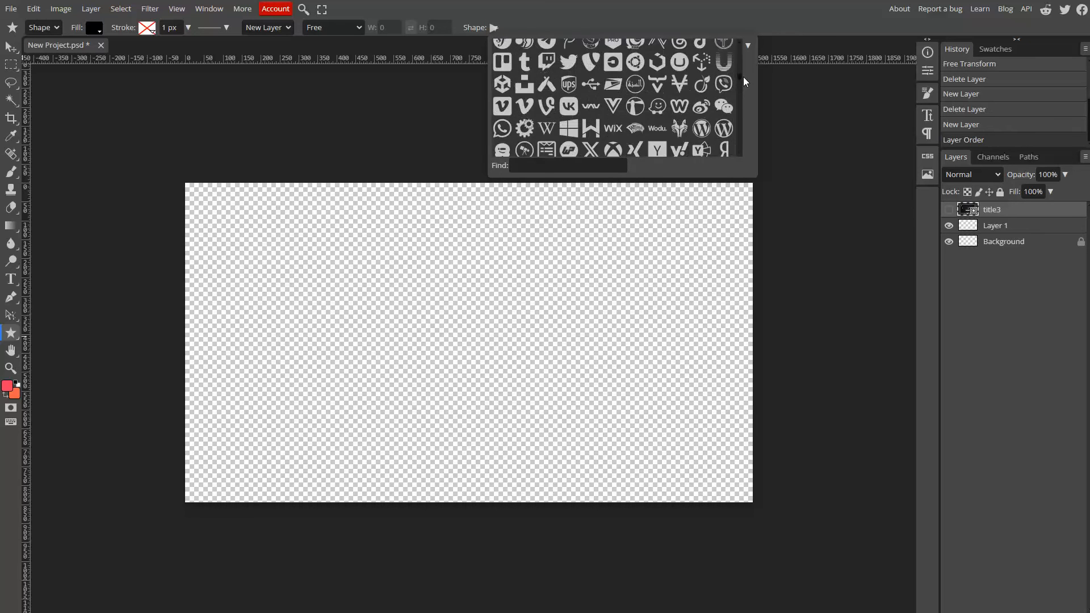
{"action": "scroll", "scroll_direction": "down", "scroll_amount": 3}
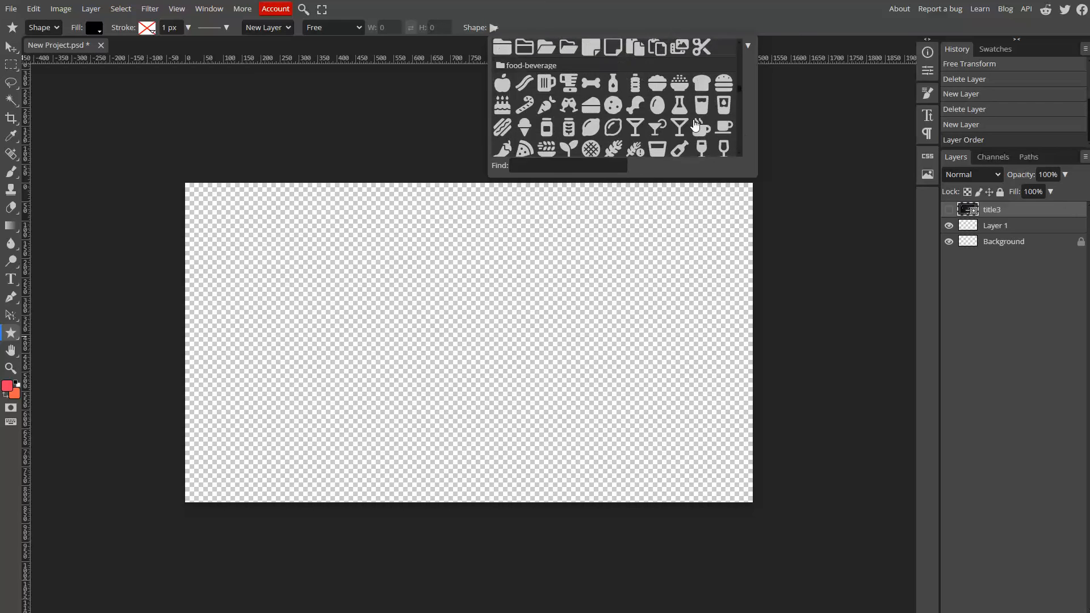
{"action": "scroll", "scroll_direction": "down", "scroll_amount": 3}
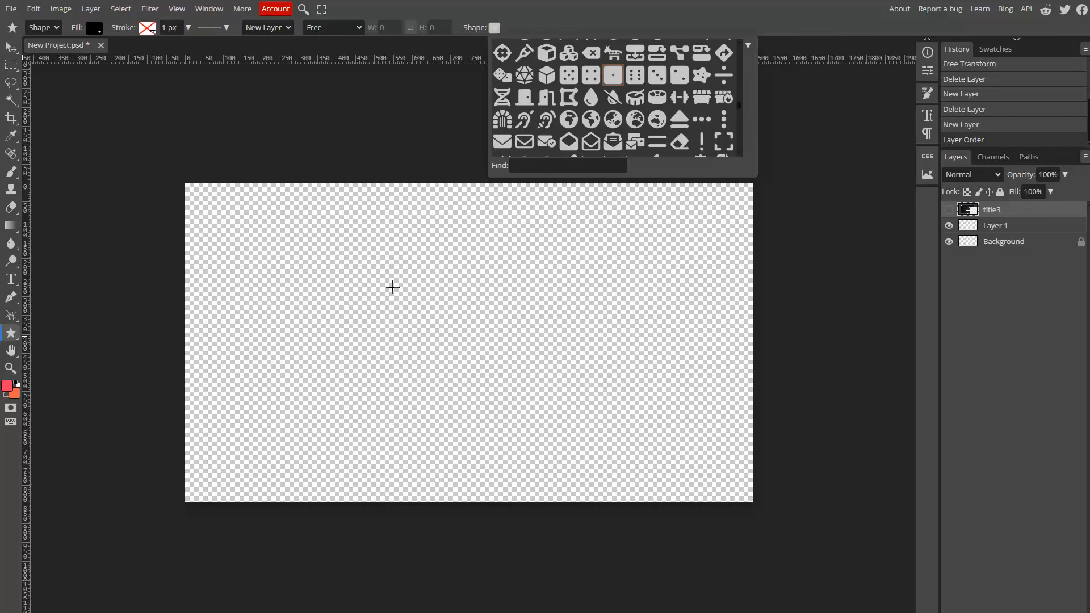
{"action": "mouse_move", "coordinate": [198, 192]}
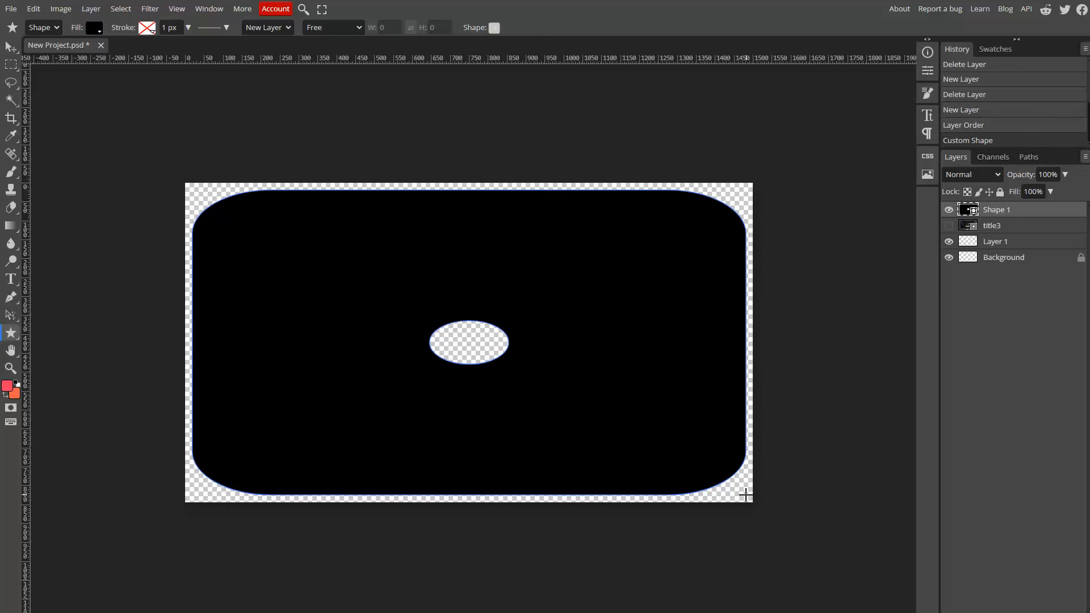
{"action": "mouse_move", "coordinate": [663, 383]}
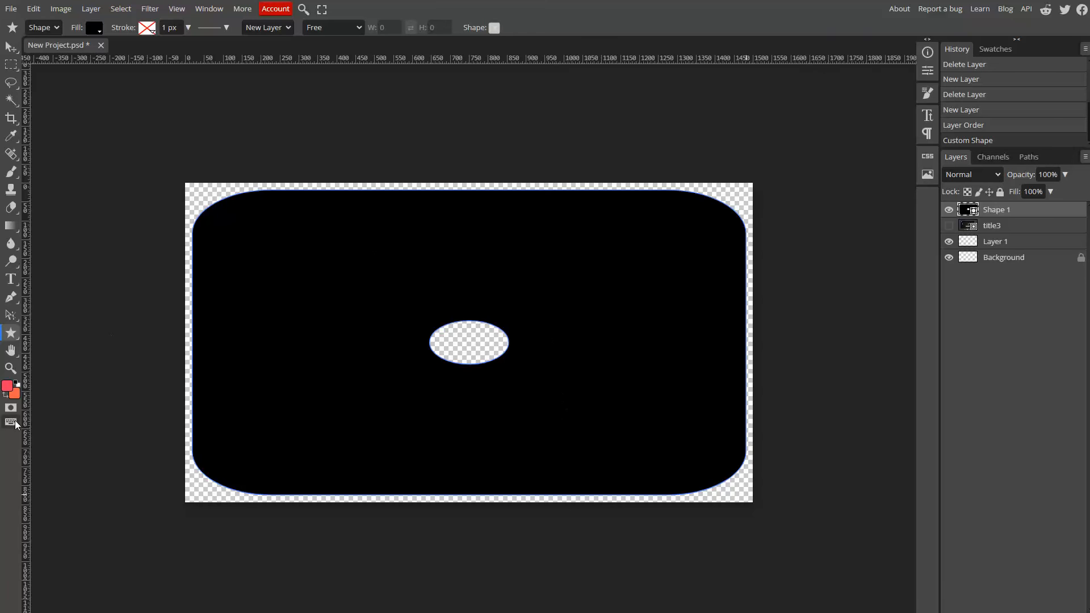
- Set the foreground colour to black and pick the Paint Bucket solid-fill tool
{"action": "left_click", "coordinate": [93, 27]}
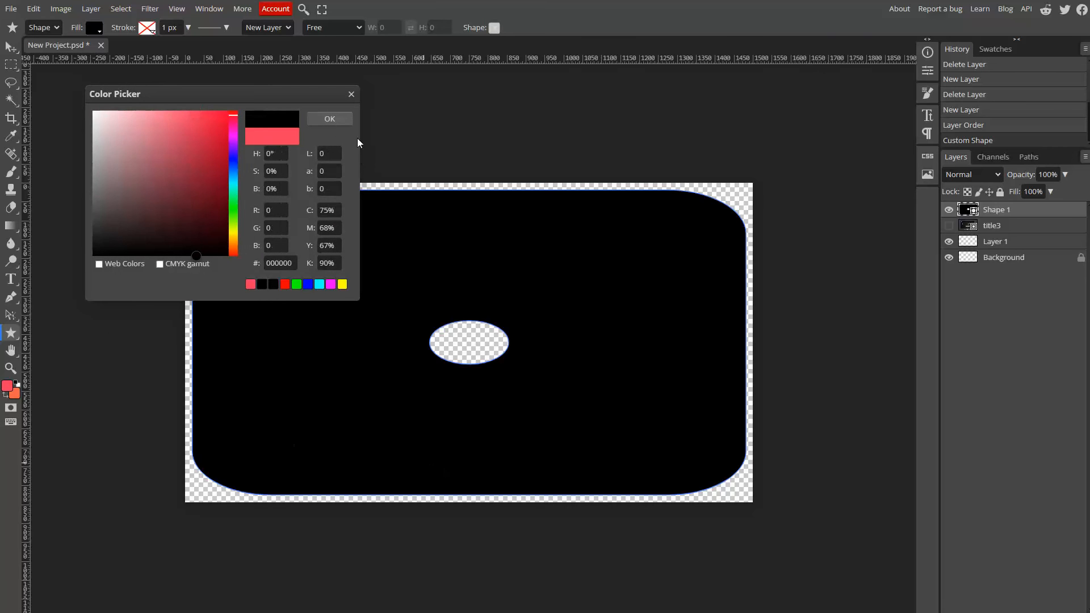
{"action": "left_click", "coordinate": [329, 119]}
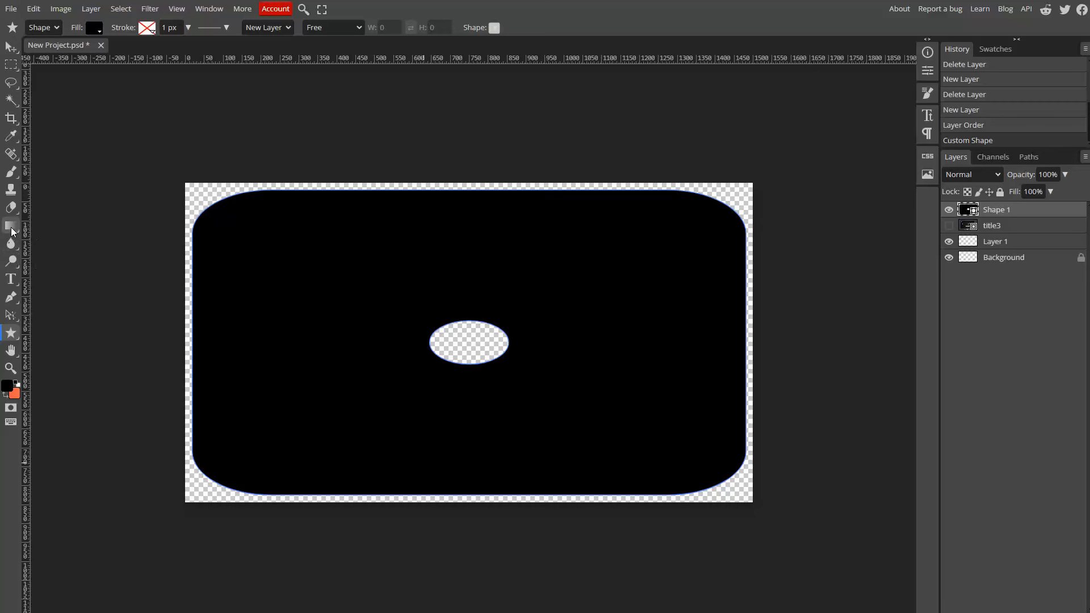
{"action": "left_click", "coordinate": [11, 226]}
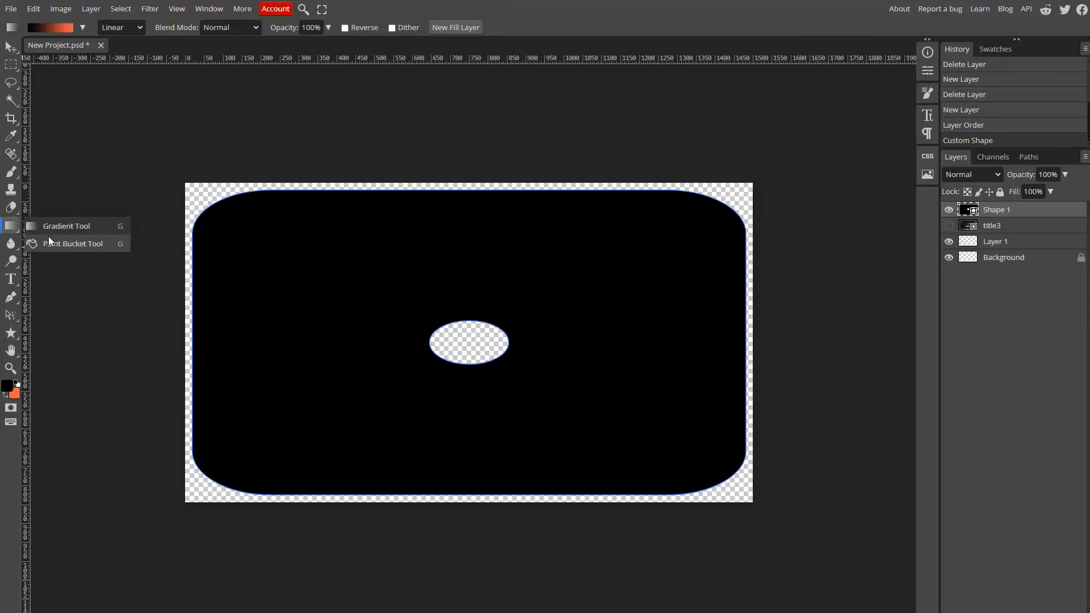
{"action": "left_click", "coordinate": [72, 243]}
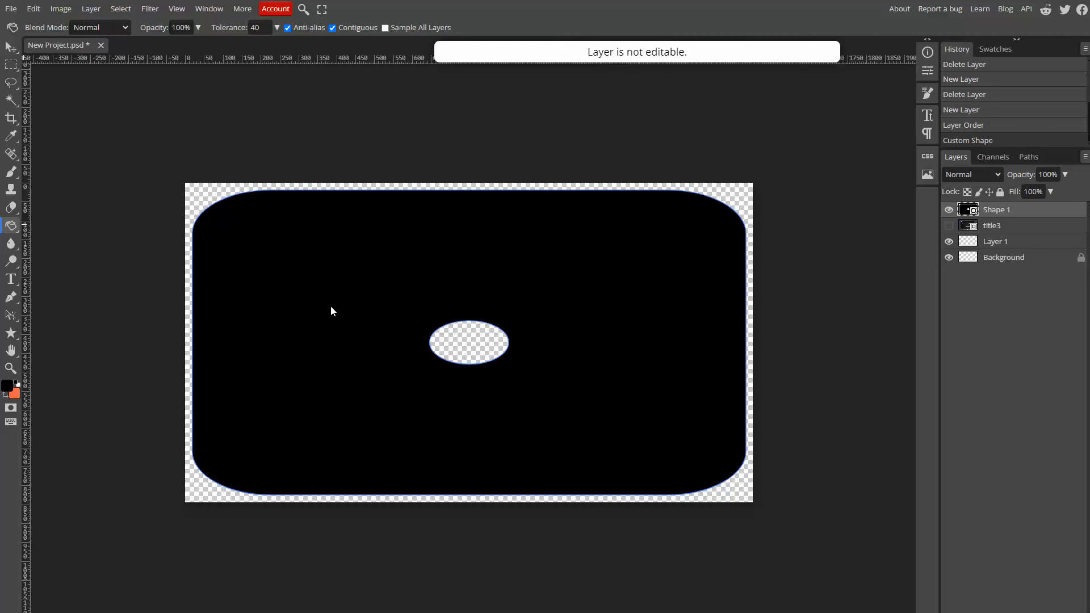
{"action": "mouse_move", "coordinate": [342, 313]}
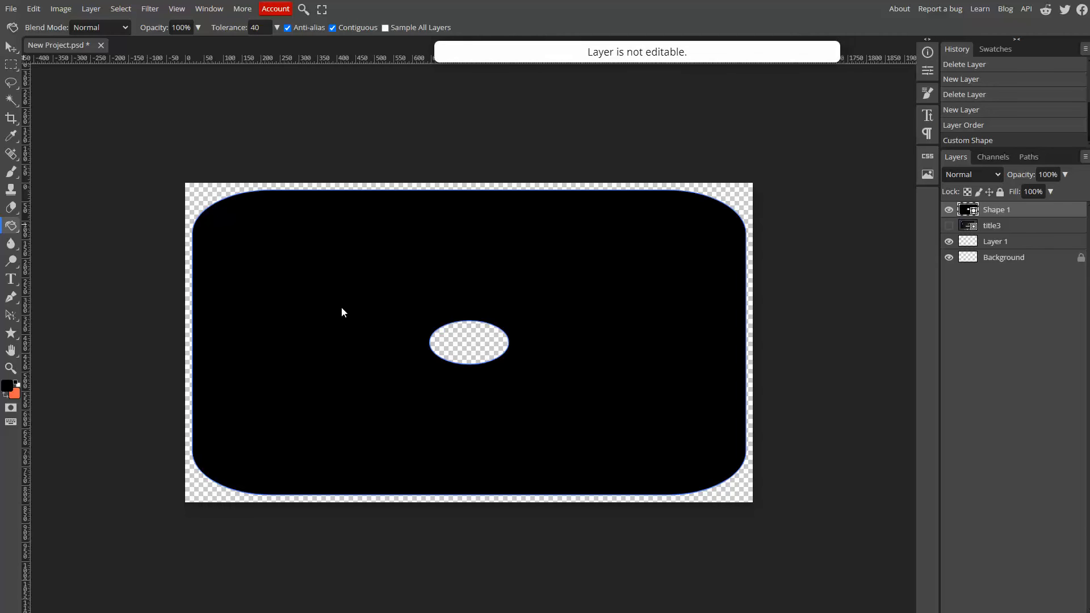
- Rasterize Shape 1 and fill its oval hole black, making a solid rounded rectangle
{"action": "right_click", "coordinate": [996, 209]}
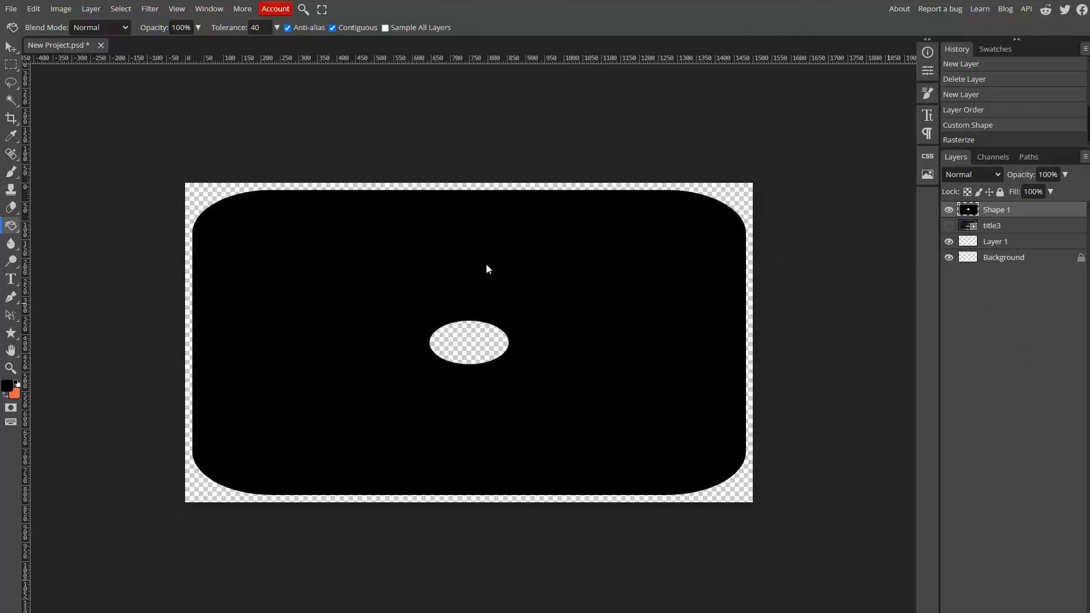
{"action": "left_click", "coordinate": [467, 350]}
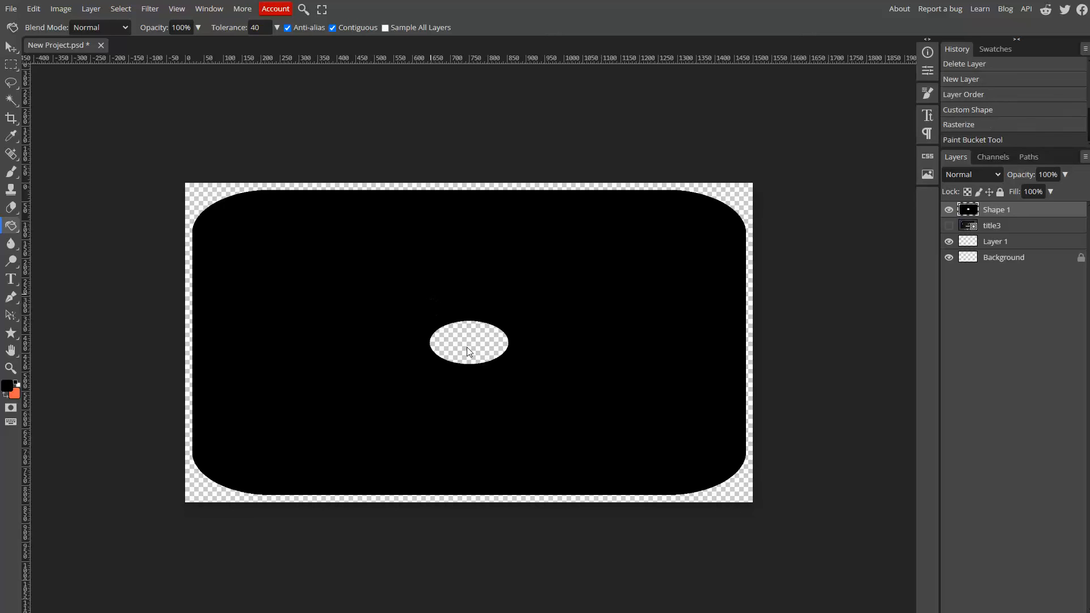
{"action": "left_click", "coordinate": [467, 349]}
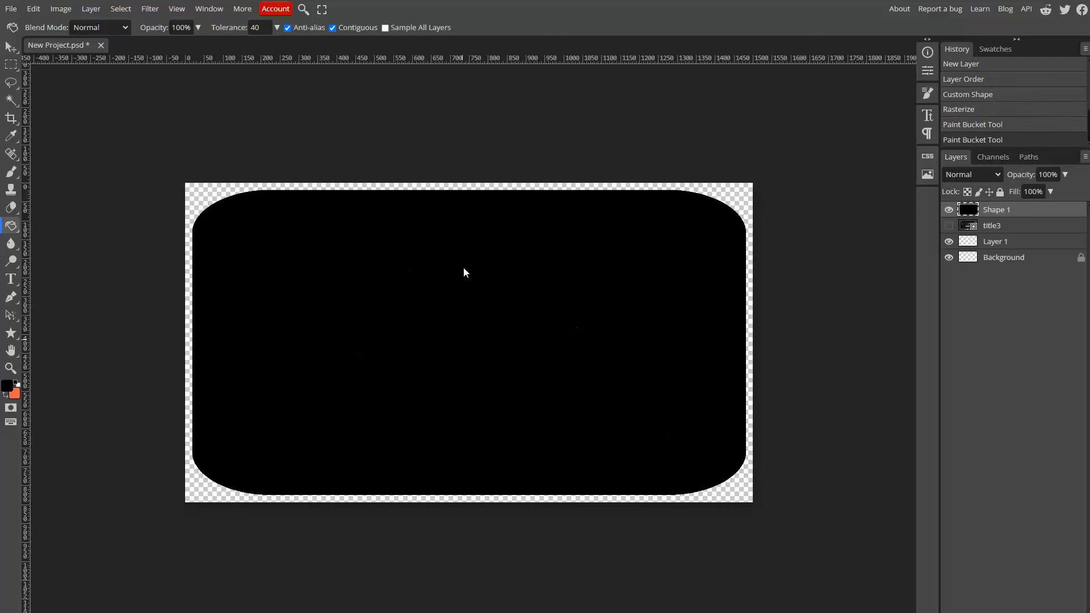
{"action": "mouse_move", "coordinate": [554, 490]}
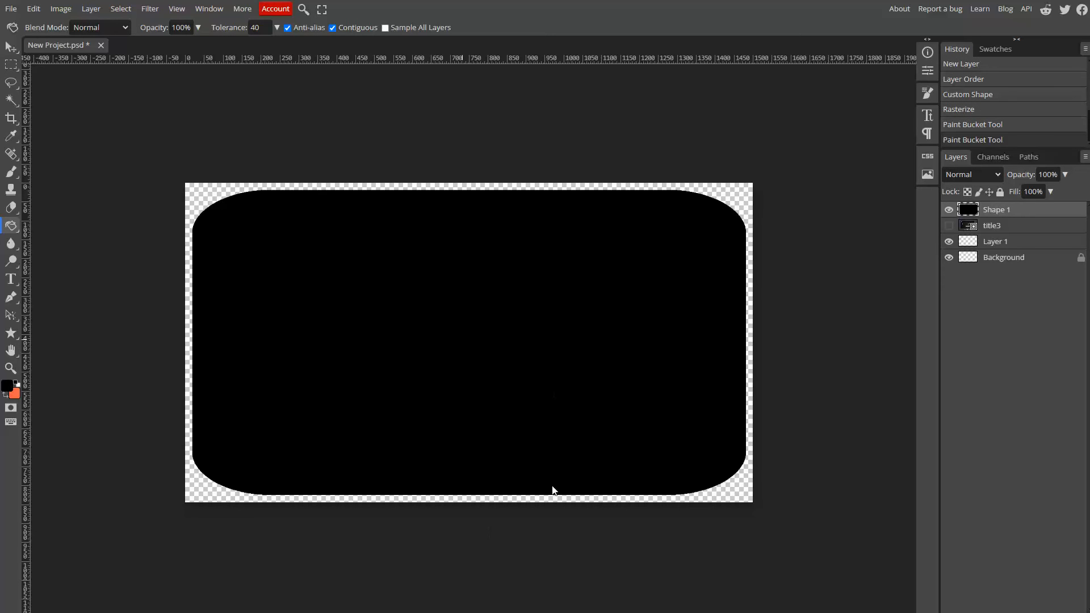
{"action": "mouse_move", "coordinate": [534, 419]}
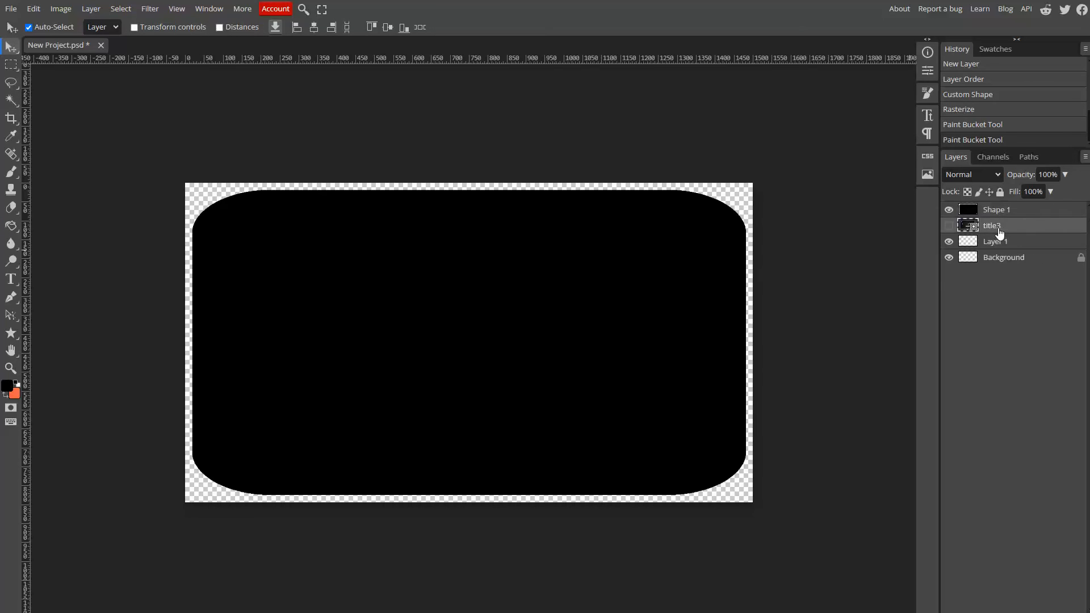
- Move the hidden title3 layer above the Shape 1 layer in the stack
{"action": "left_click_drag", "start_coordinate": [991, 224], "coordinate": [990, 209]}
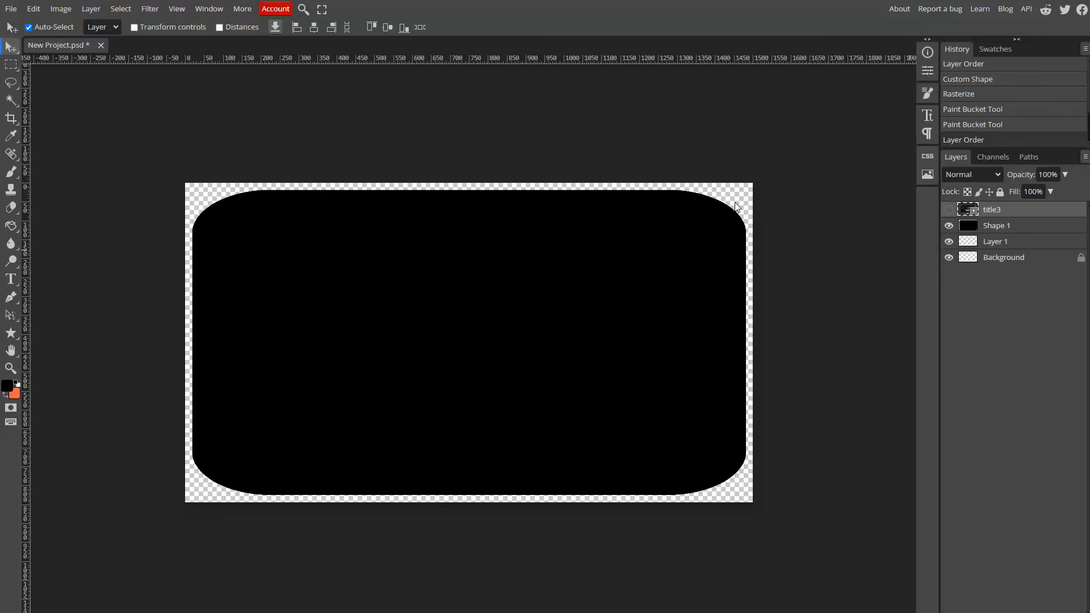
{"action": "mouse_move", "coordinate": [374, 319]}
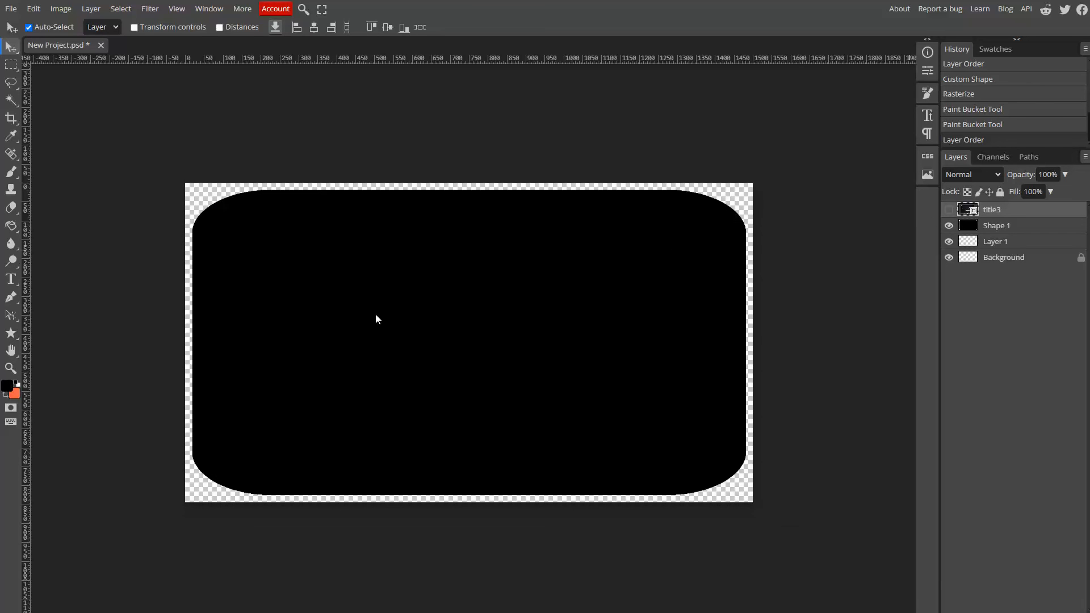
{"action": "mouse_move", "coordinate": [510, 441]}
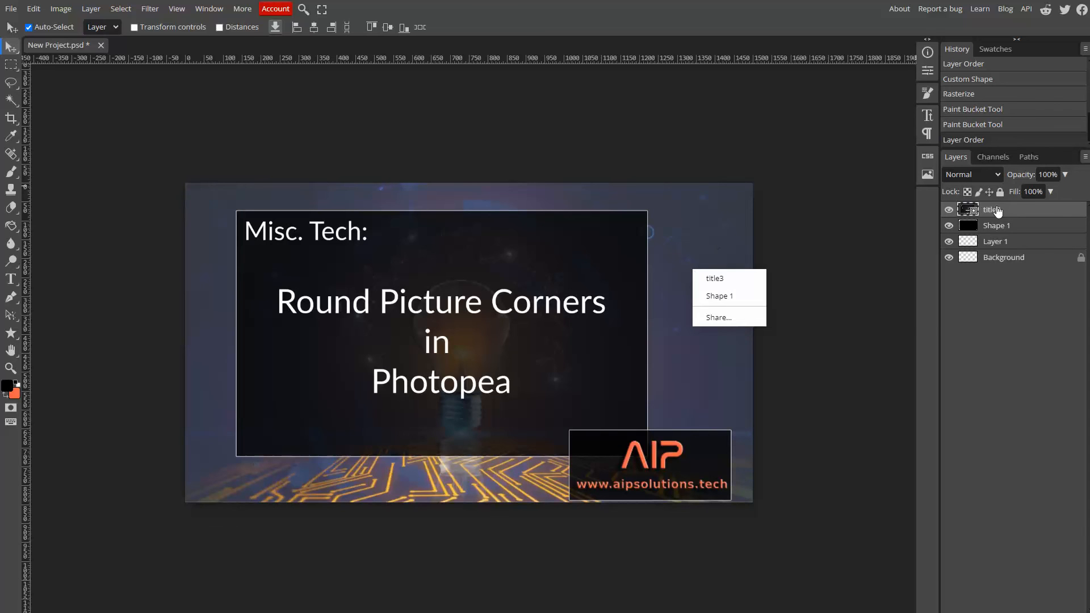
- Apply a Clipping Mask so title3 takes the black shape's rounded corners
{"action": "right_click", "coordinate": [992, 209]}
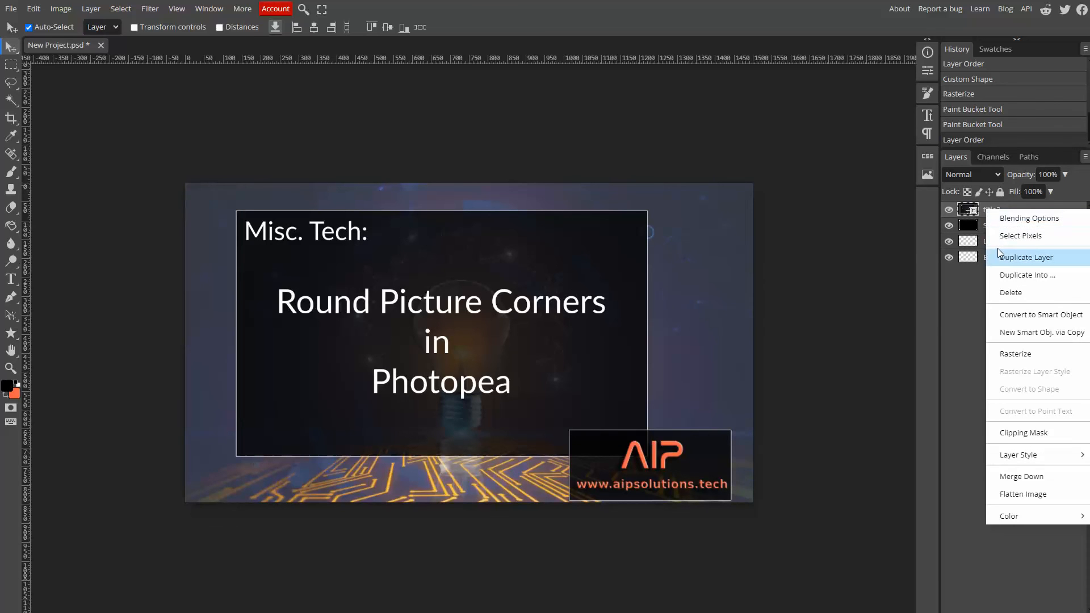
{"action": "mouse_move", "coordinate": [1026, 445]}
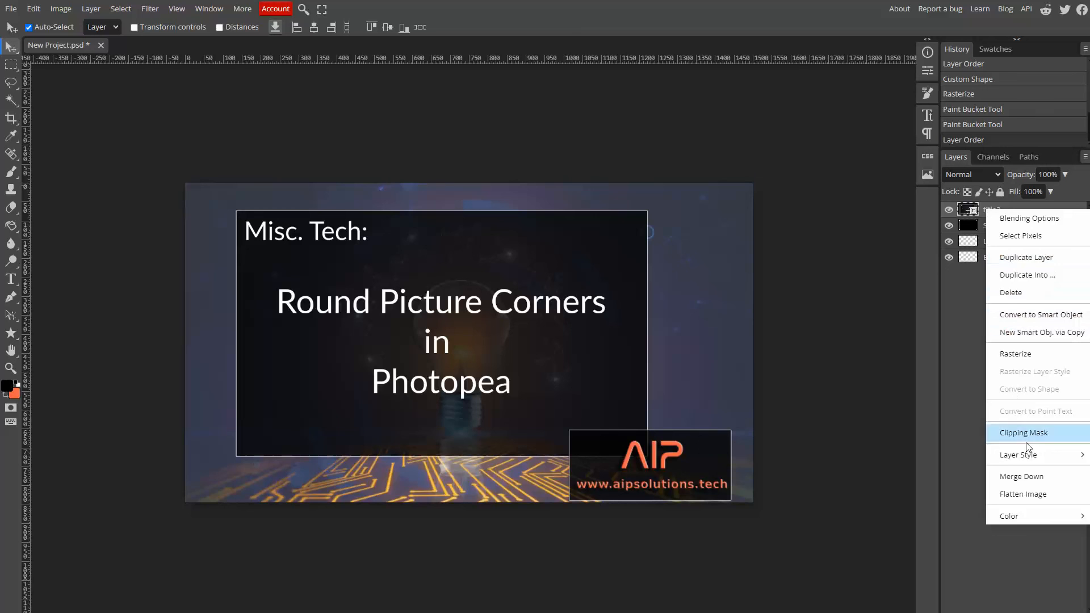
{"action": "left_click", "coordinate": [1023, 433]}
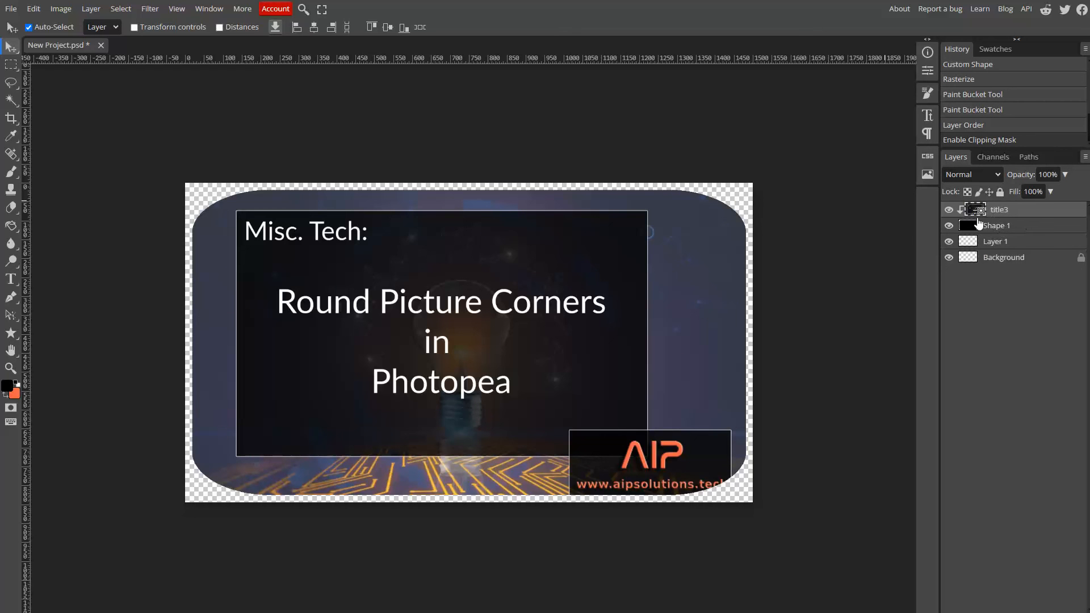
{"action": "mouse_move", "coordinate": [714, 465]}
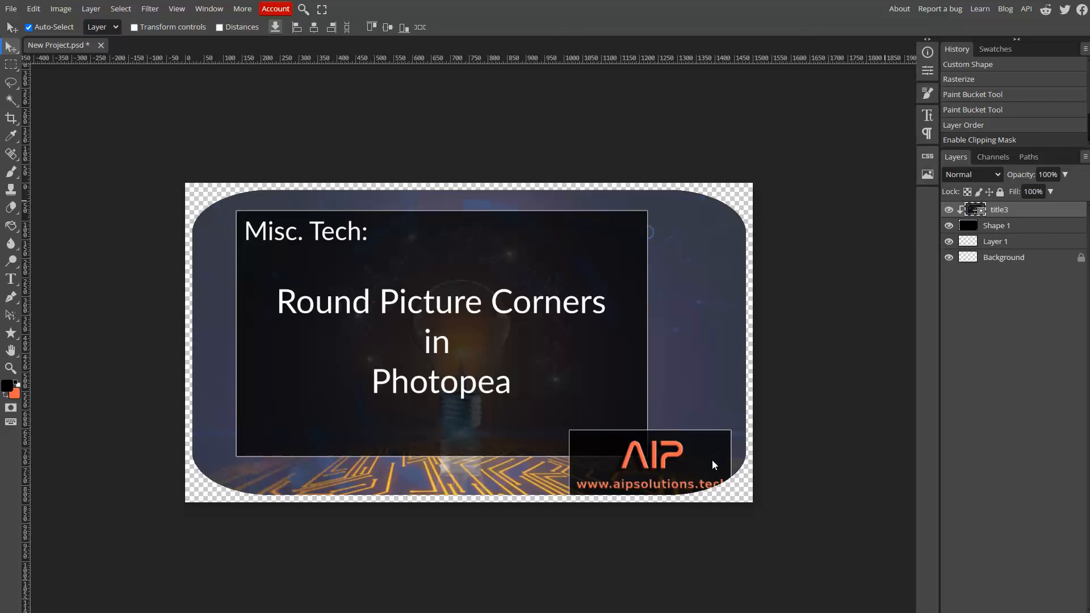
{"action": "mouse_move", "coordinate": [741, 187]}
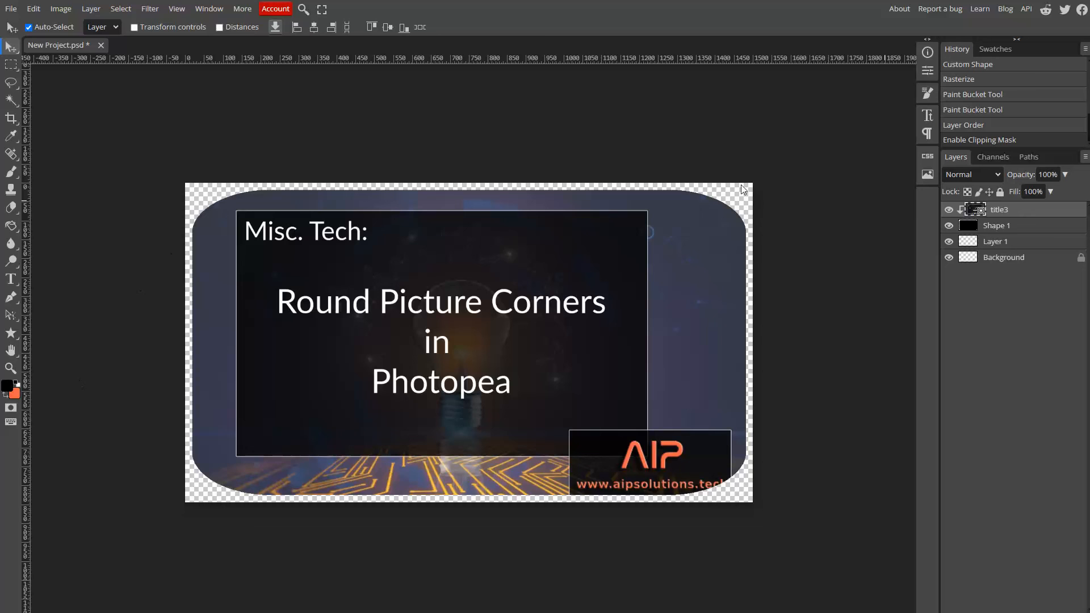
{"action": "mouse_move", "coordinate": [701, 491]}
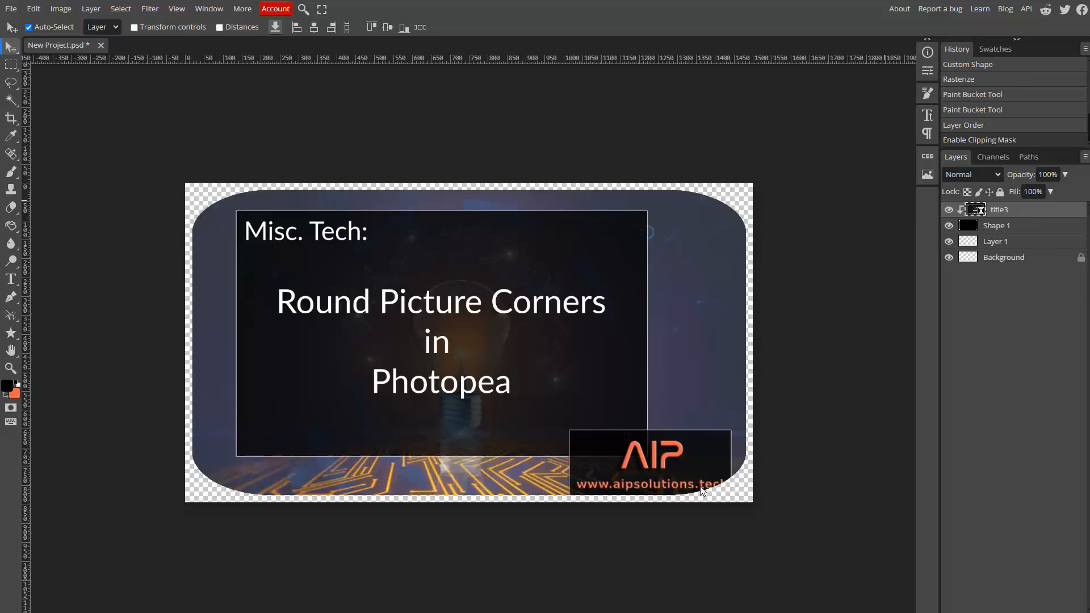
{"action": "mouse_move", "coordinate": [421, 164]}
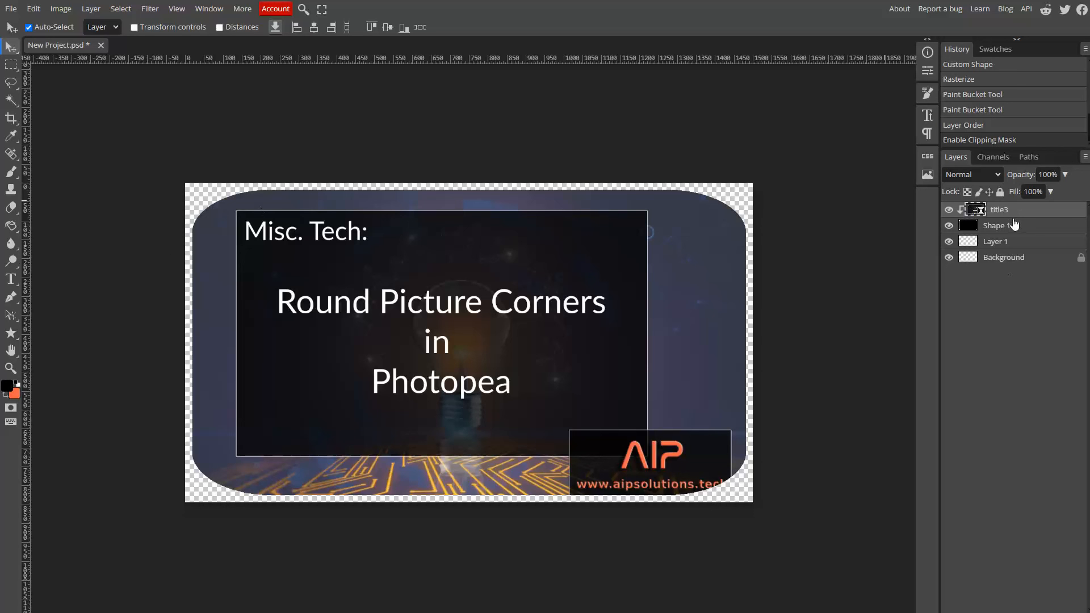
- Merge the clipped title3 down into the rounded shape as one layer
{"action": "right_click", "coordinate": [994, 225]}
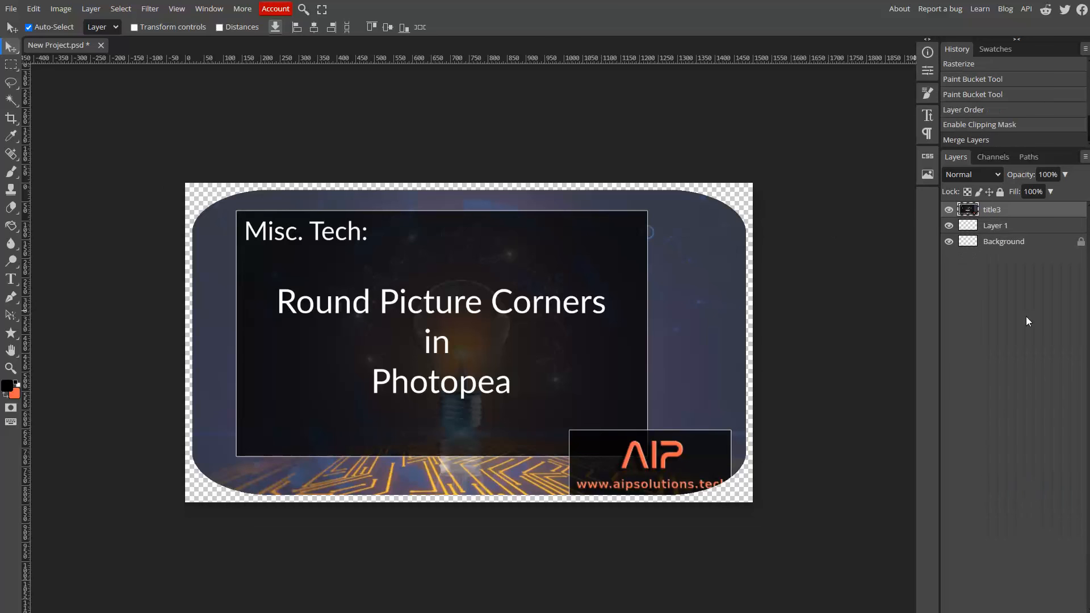
{"action": "left_click", "coordinate": [9, 9]}
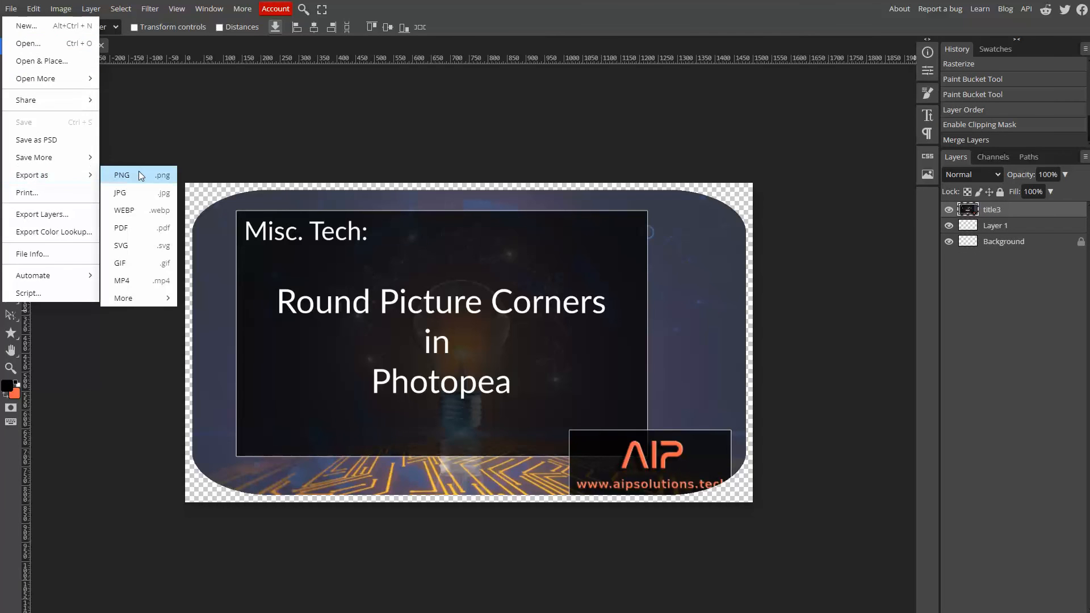
- Export the image as a PNG named 'file' and dismiss the notice after saving
{"action": "left_click", "coordinate": [120, 175]}
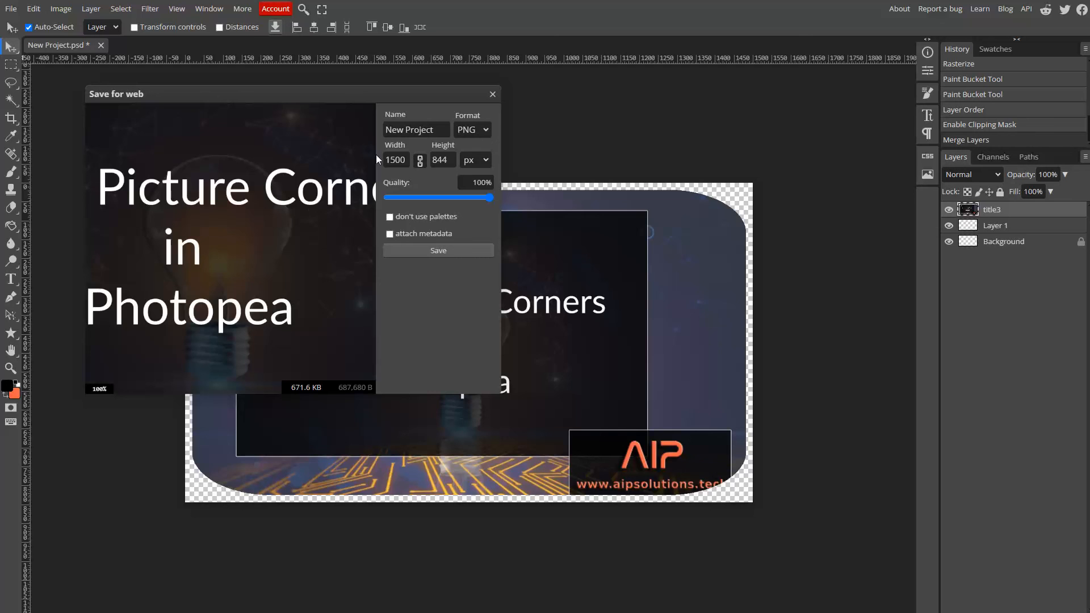
{"action": "left_click", "coordinate": [415, 130]}
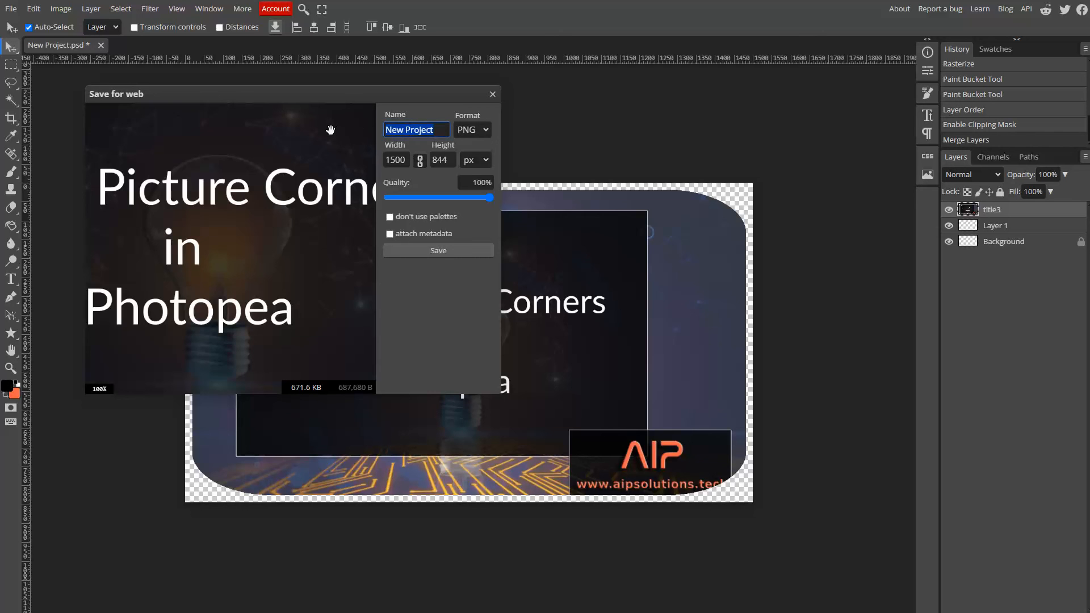
{"action": "type", "text": "file"}
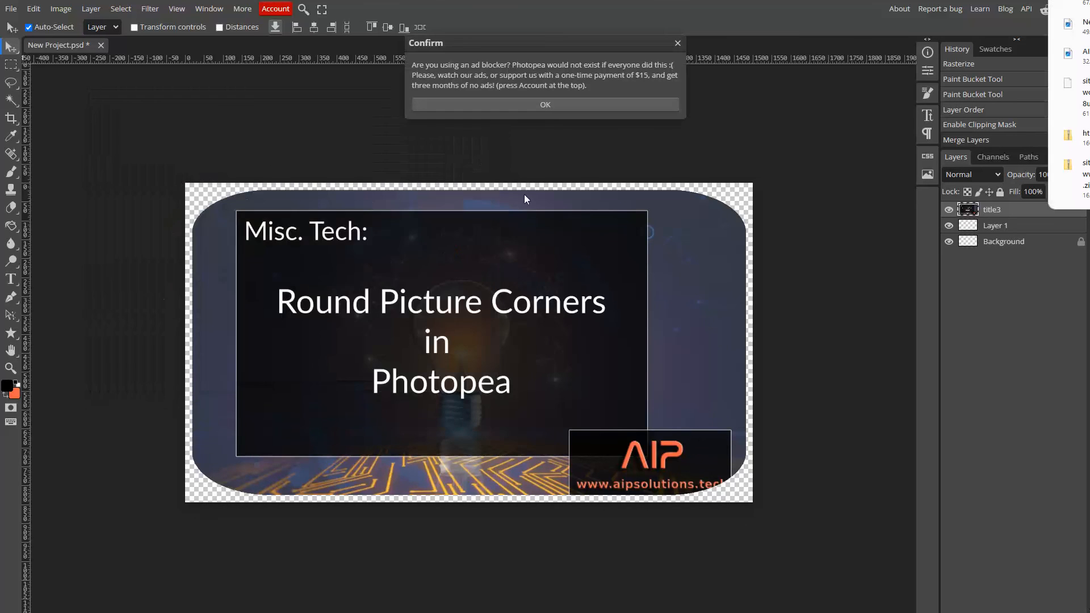
{"action": "left_click", "coordinate": [544, 104]}
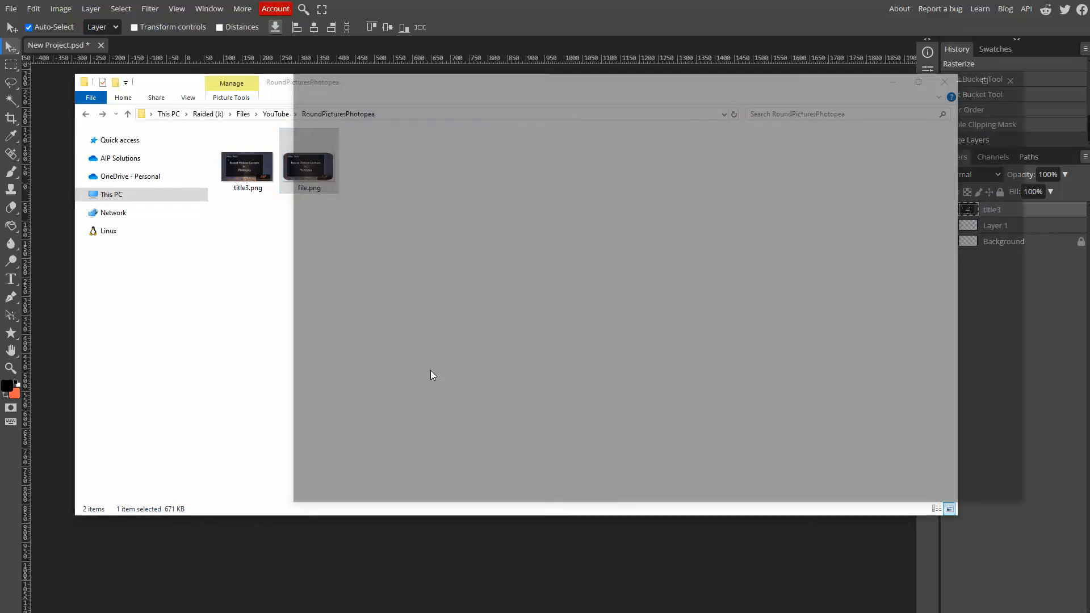
- Open file.png from File Explorer to check its rounded transparent corners
{"action": "double_click", "coordinate": [308, 161]}
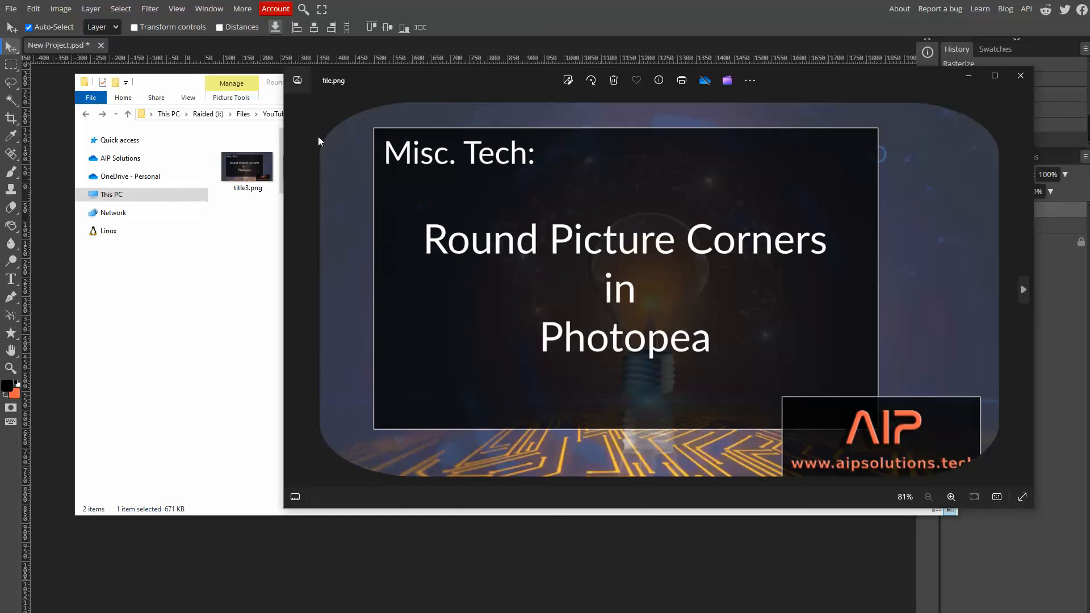